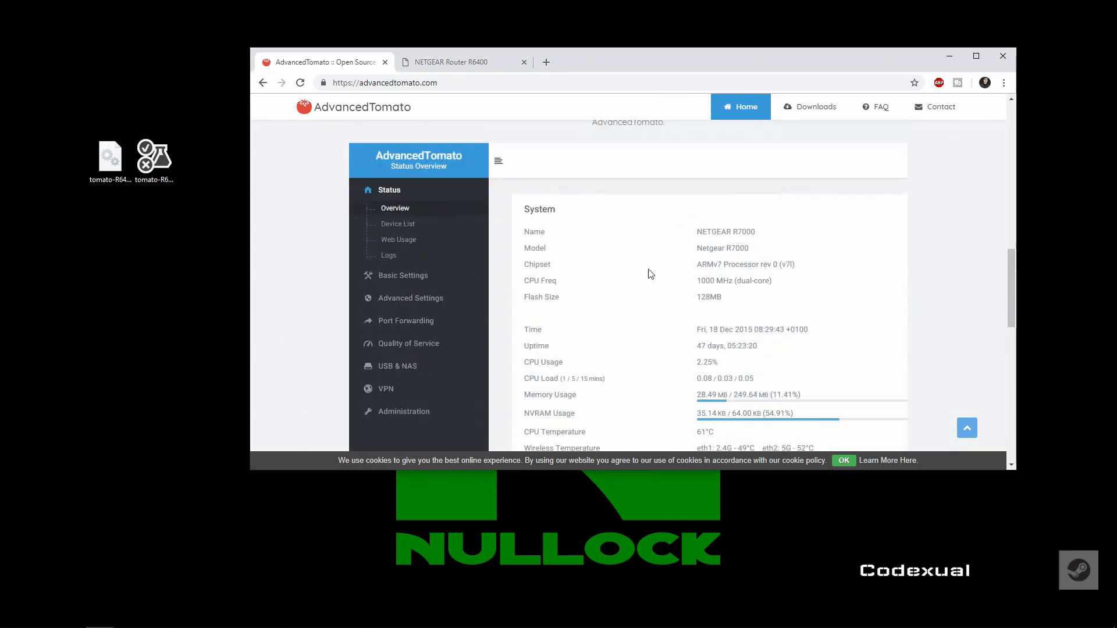
- Go to the Downloads section of the AdvancedTomato website
scroll("down", 3)
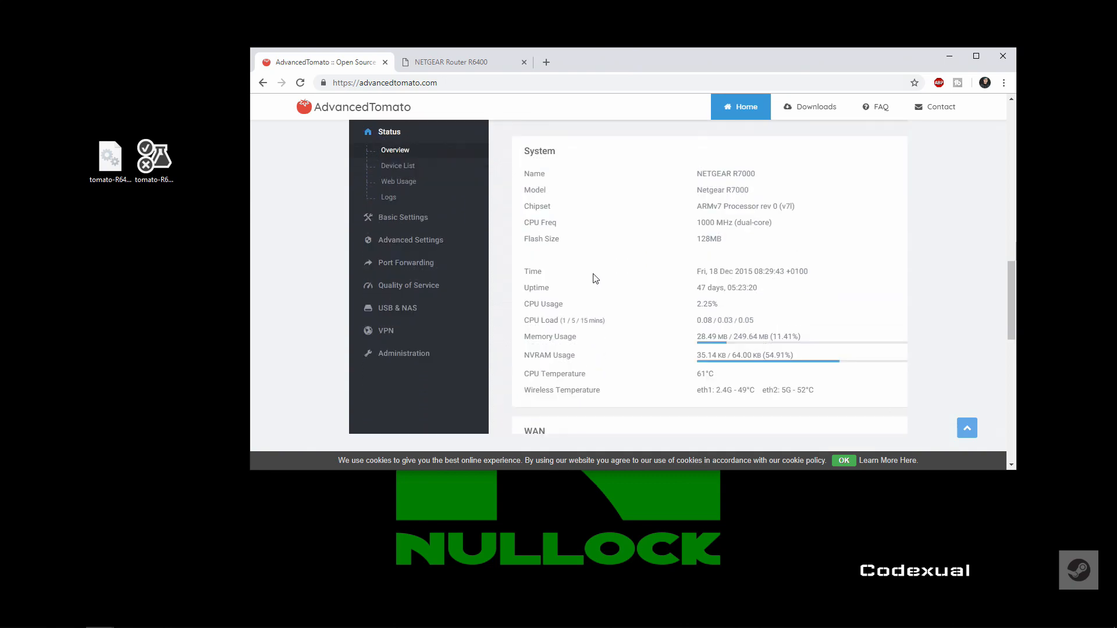
scroll("down", 3)
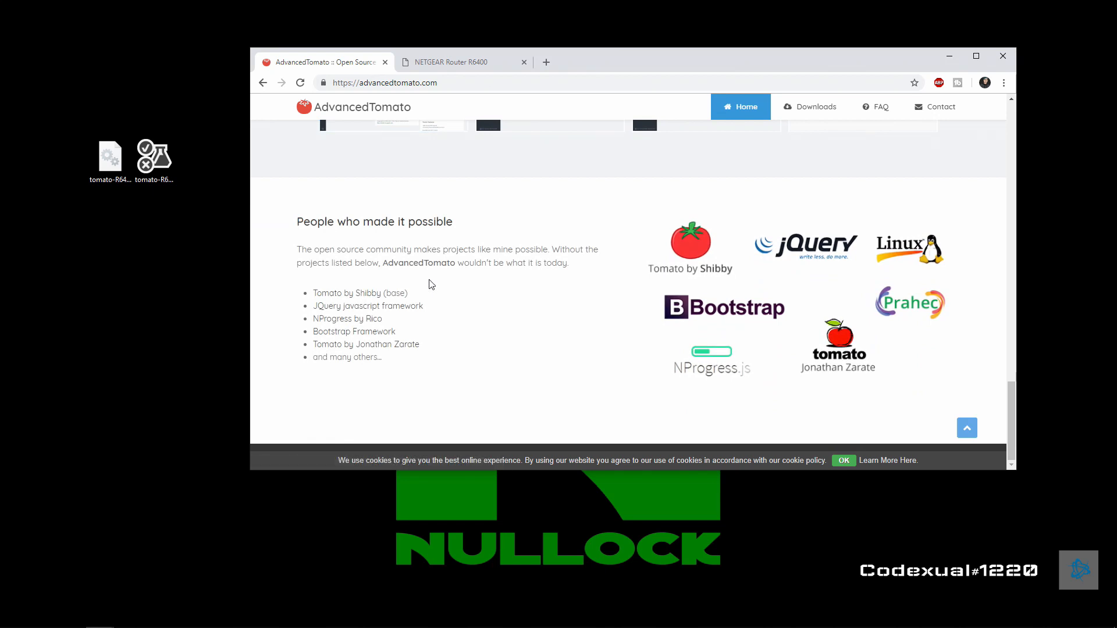
mouse_move(435, 277)
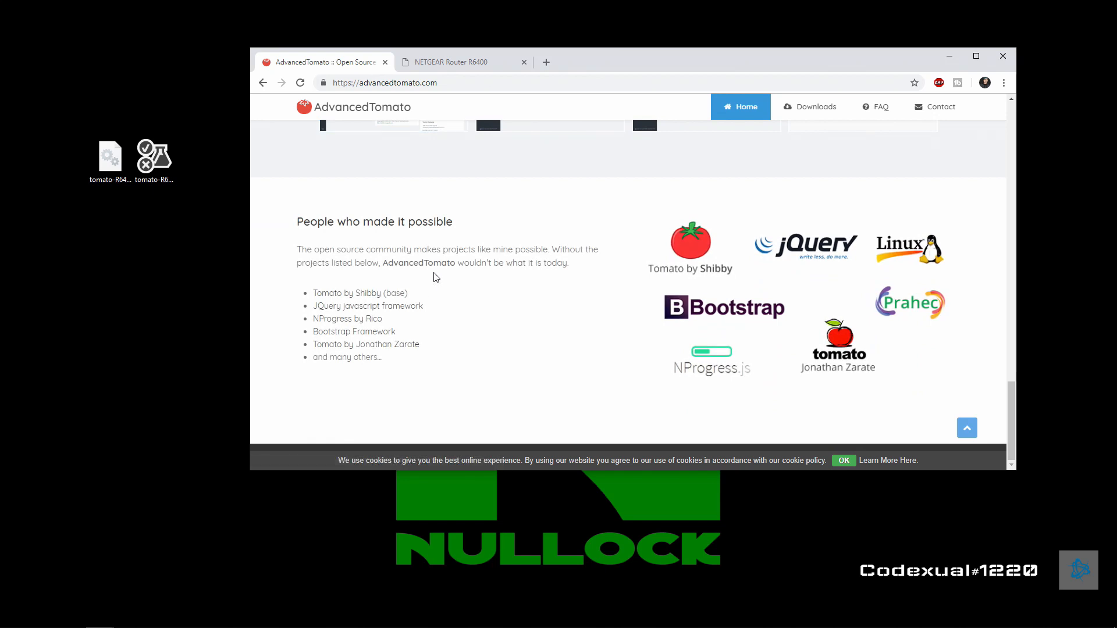
scroll("up", 3)
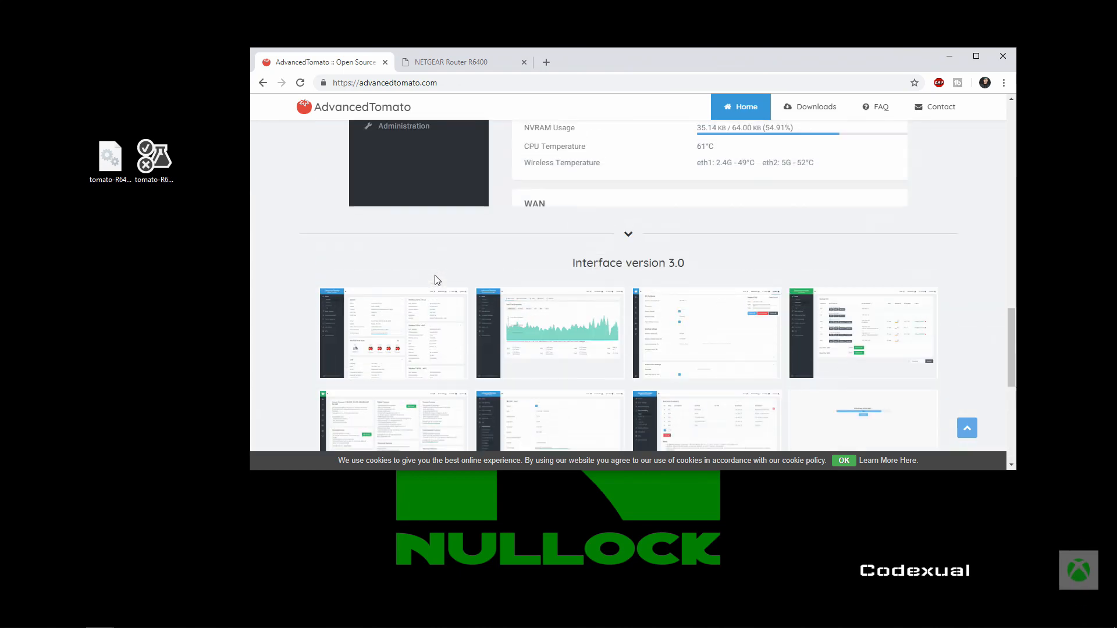
scroll("up", 3)
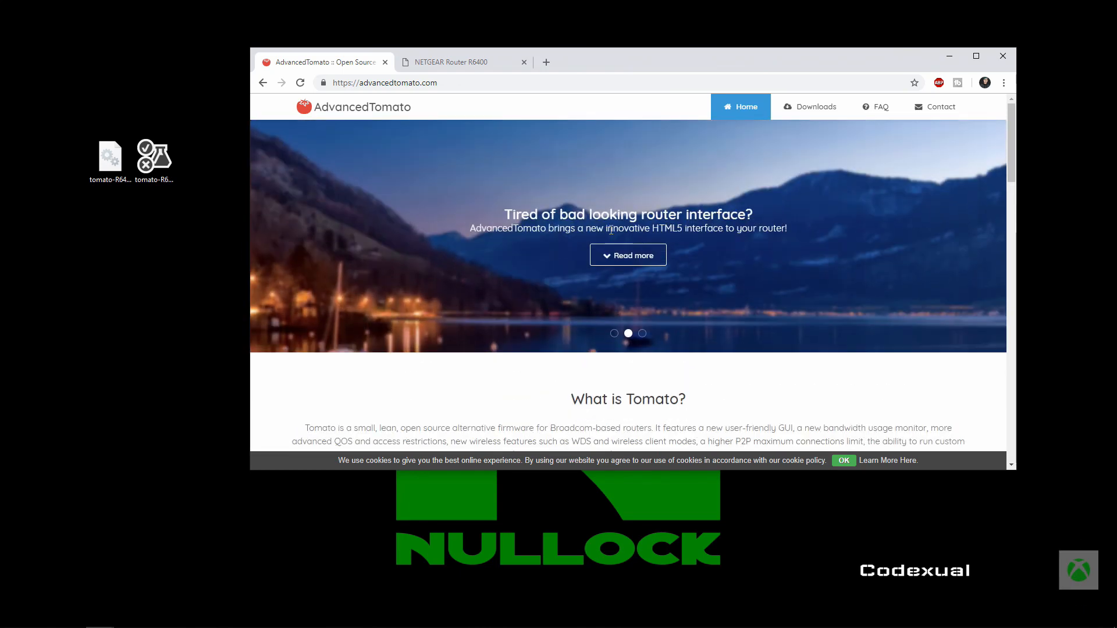
left_click(815, 107)
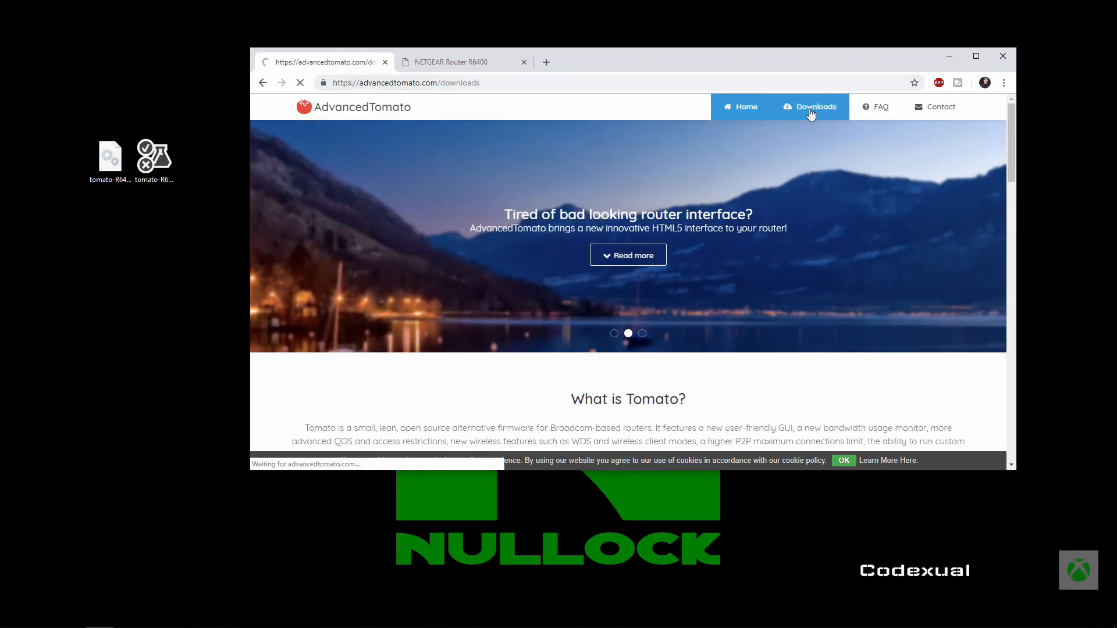
left_click(809, 107)
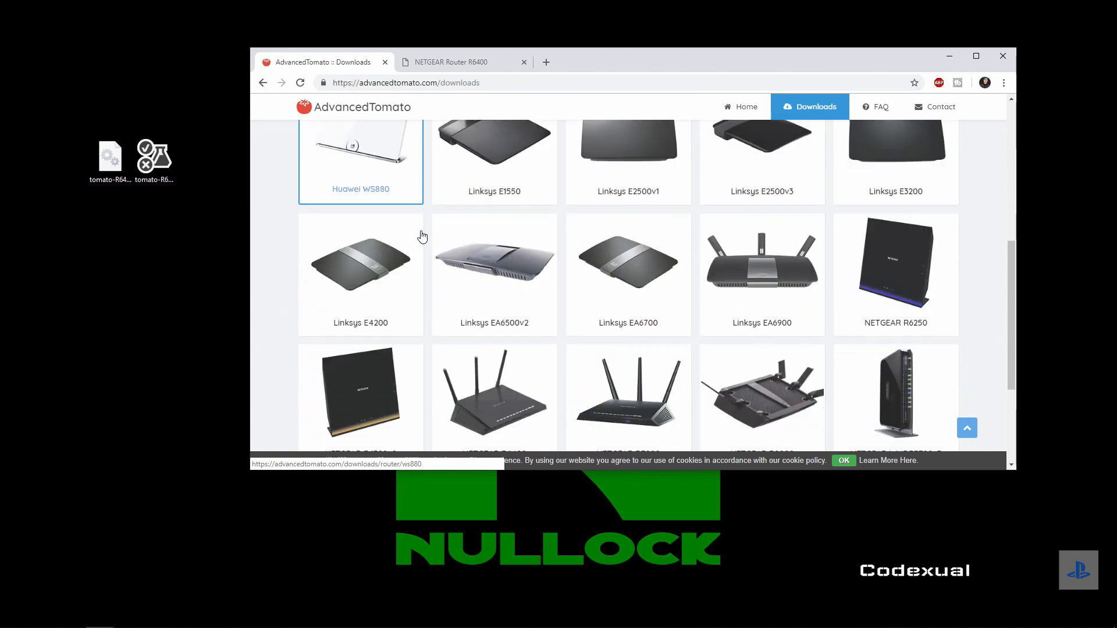
- Find NETGEAR R6400 in the list and view its firmware releases, including the initial-128K .chk
scroll("down", 3)
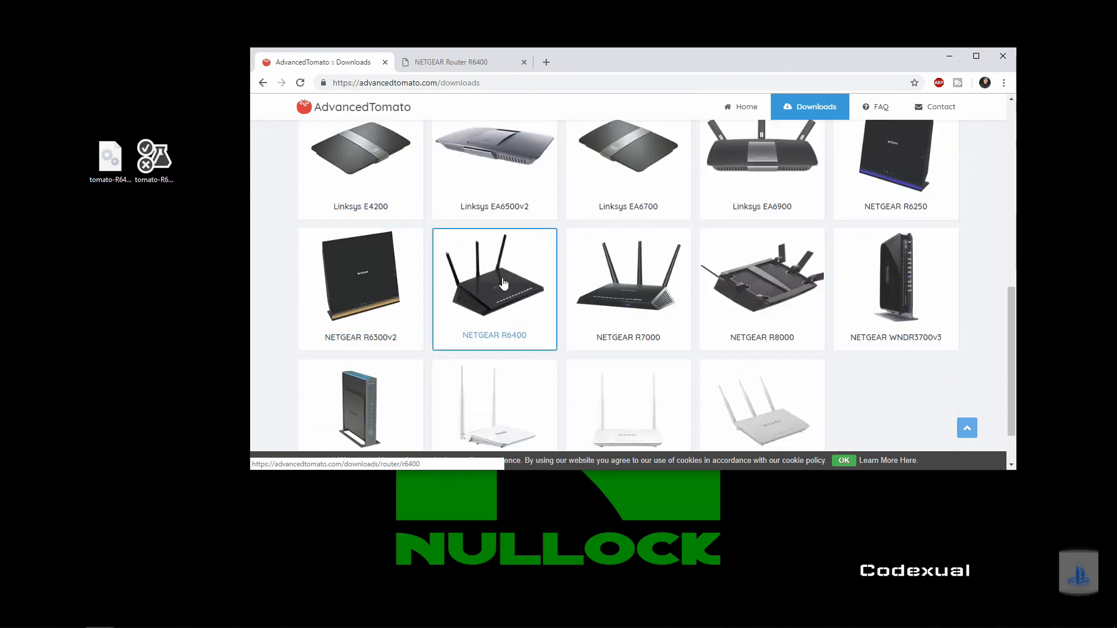
left_click(493, 288)
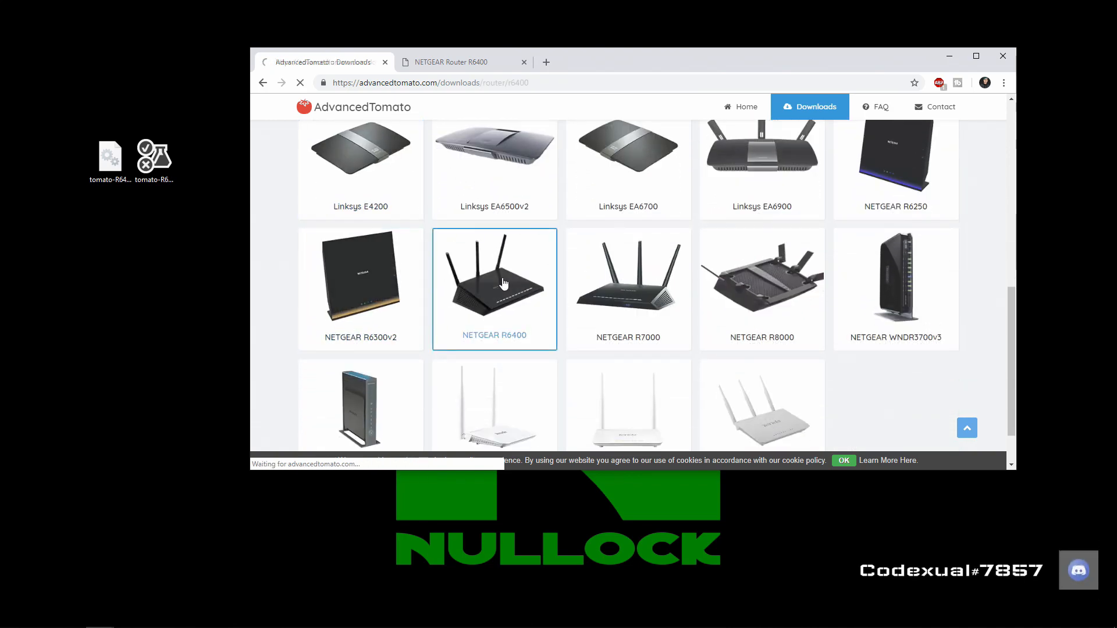
left_click(494, 289)
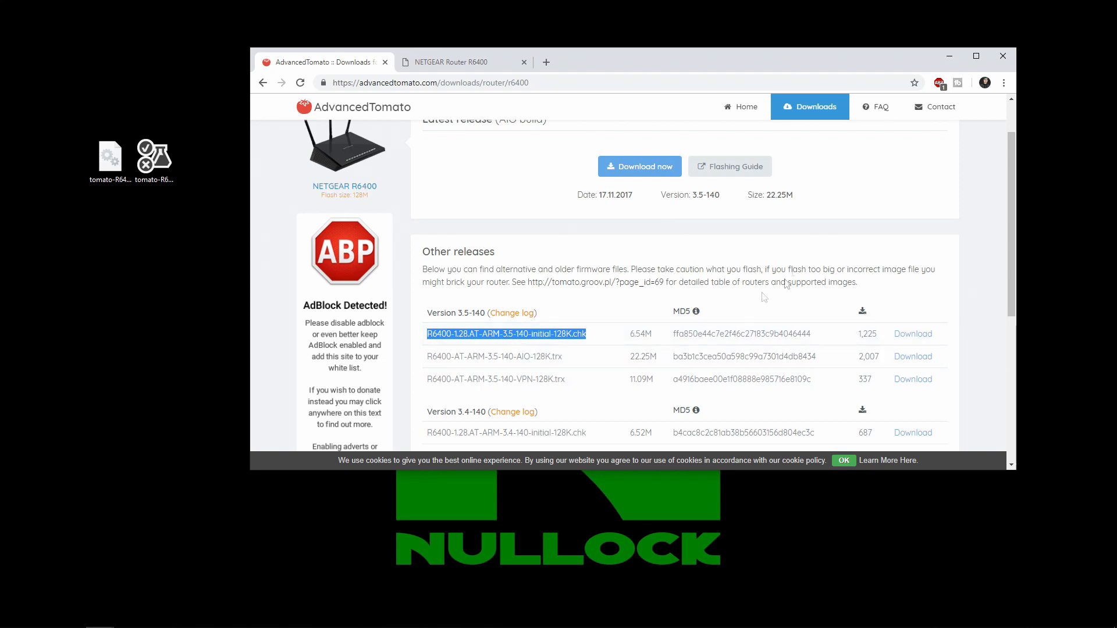
mouse_move(453, 372)
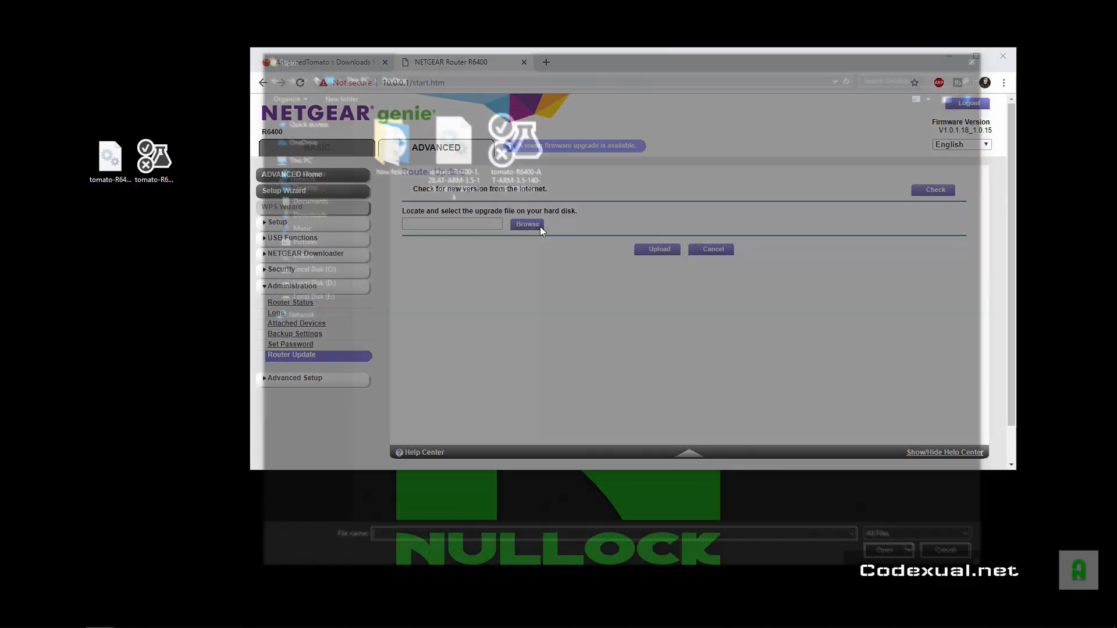
- Load tomato-R6400-1.28.AT-ARM-3.5-140-initial-128K.chk from the Desktop as the upgrade file
left_click(528, 225)
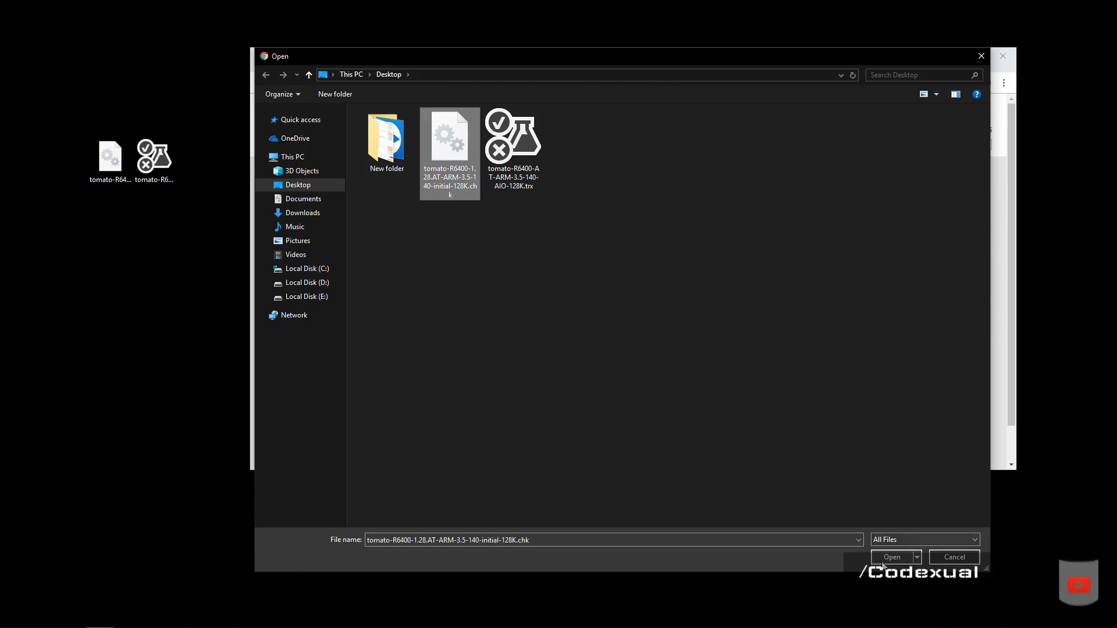
left_click(890, 557)
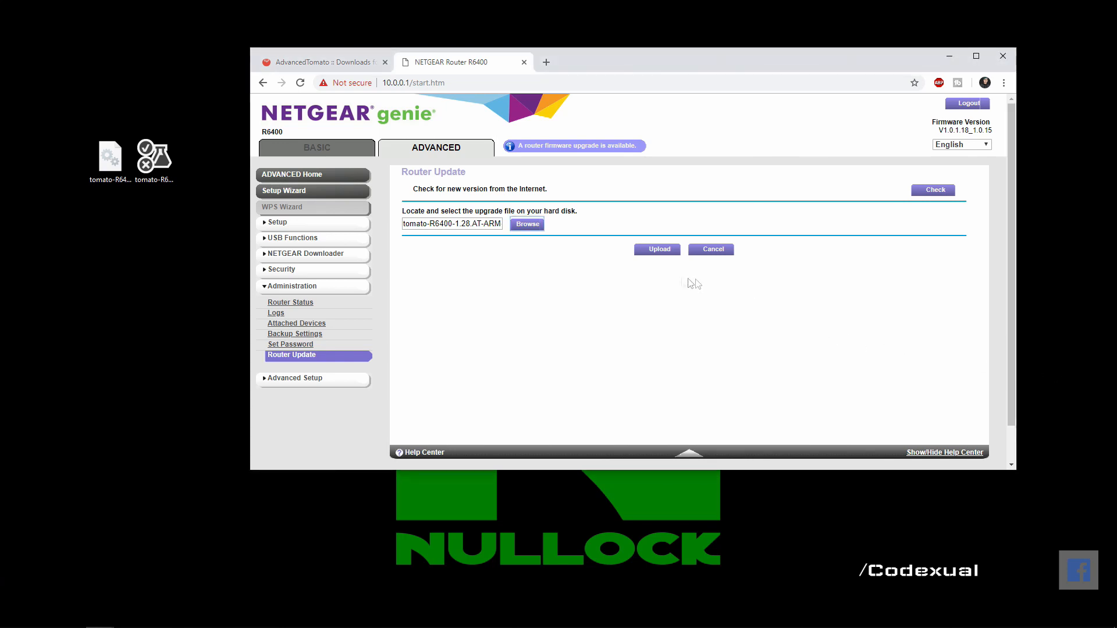
- Upload the initial .chk firmware and confirm the 'Continue?' warning so the router reboots into AdvancedTomato
left_click(655, 249)
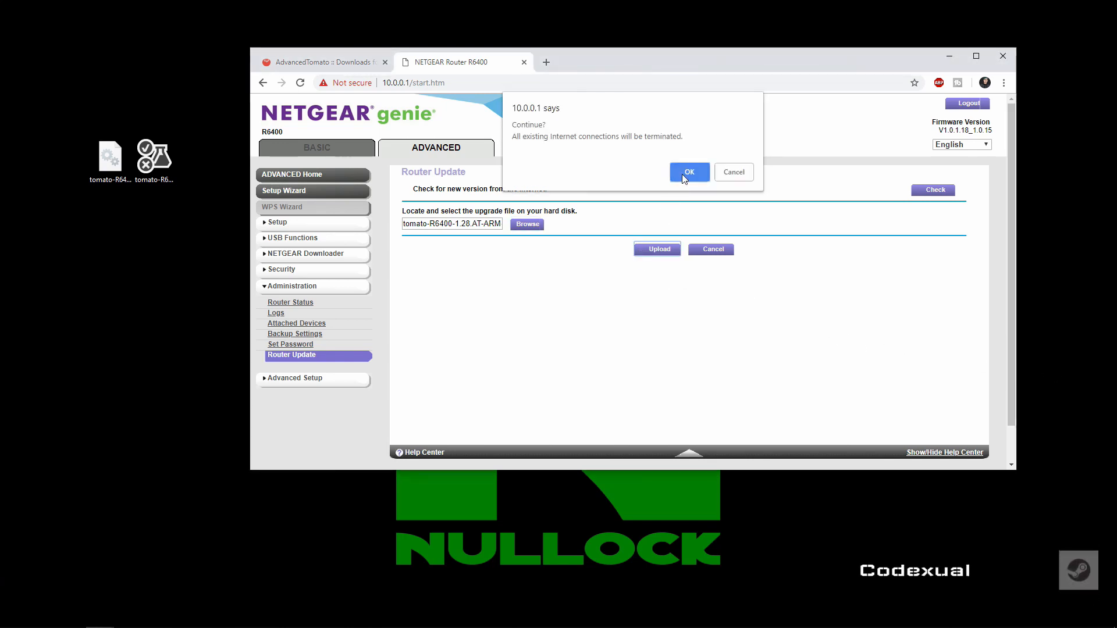
left_click(687, 172)
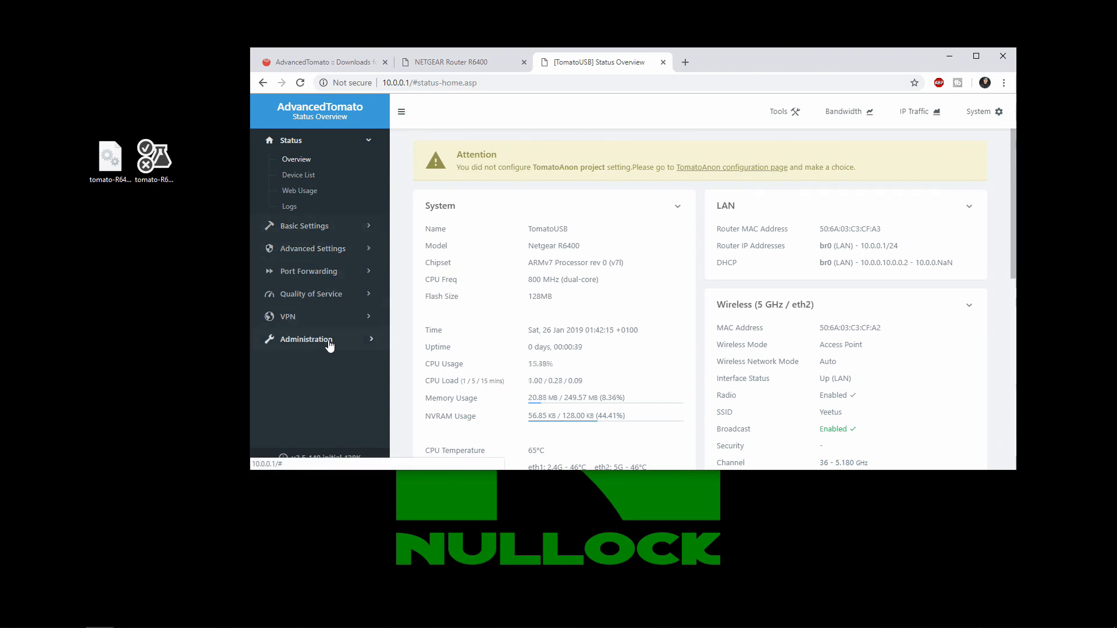
- From Administration > Upgrade, flash tomato-R6400-AT-ARM-3.5-140-AIO-128K.trx and let the router reboot
left_click(307, 339)
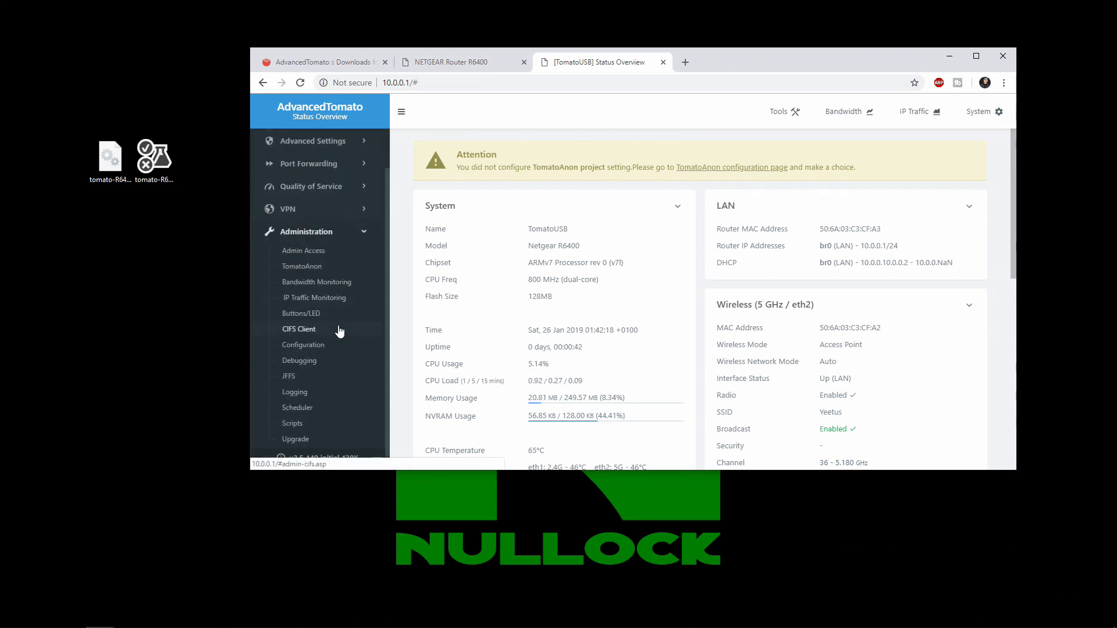
left_click(295, 439)
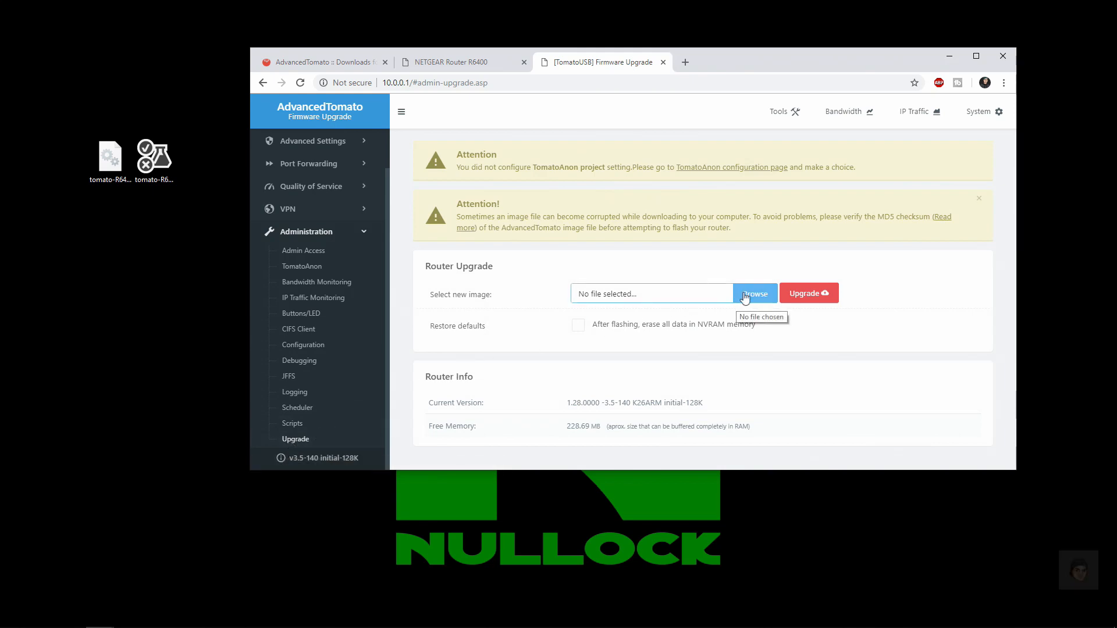
left_click(154, 161)
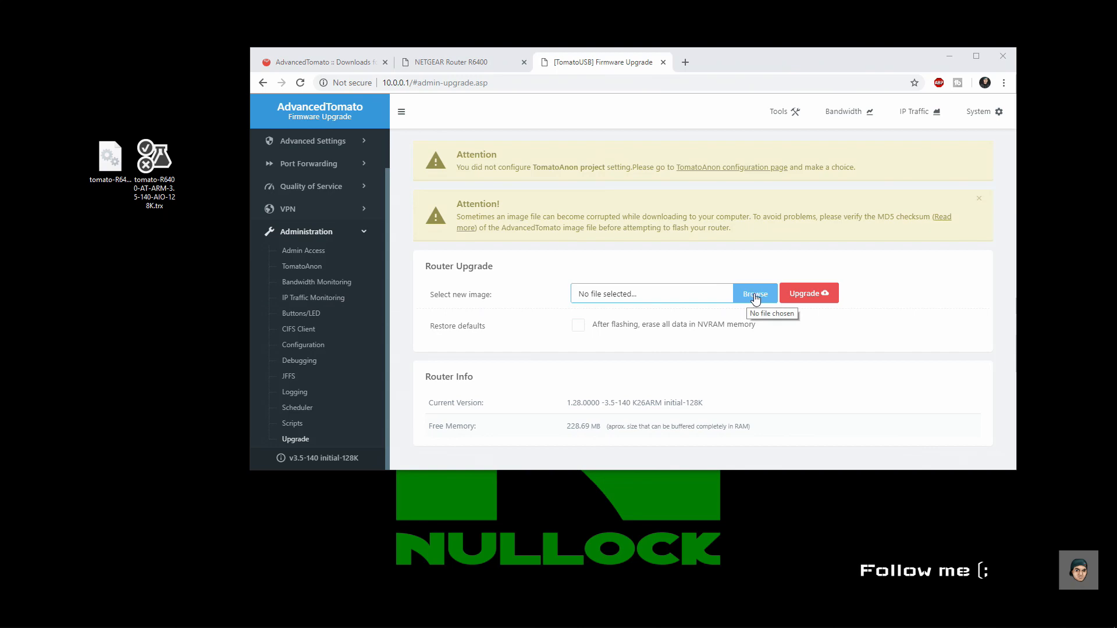
left_click(754, 293)
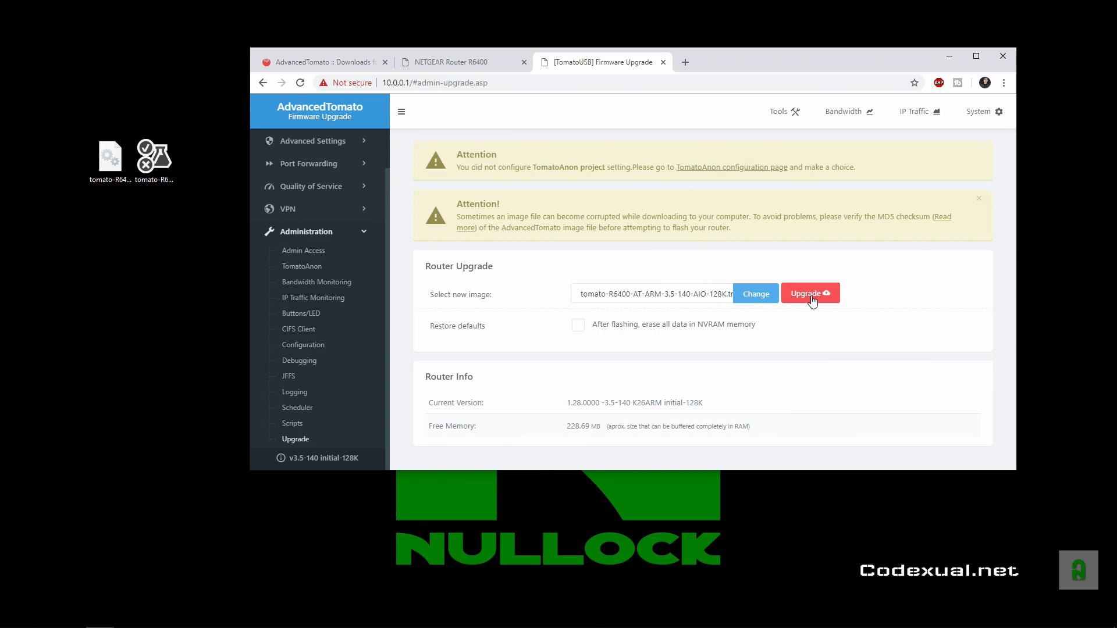
left_click(810, 293)
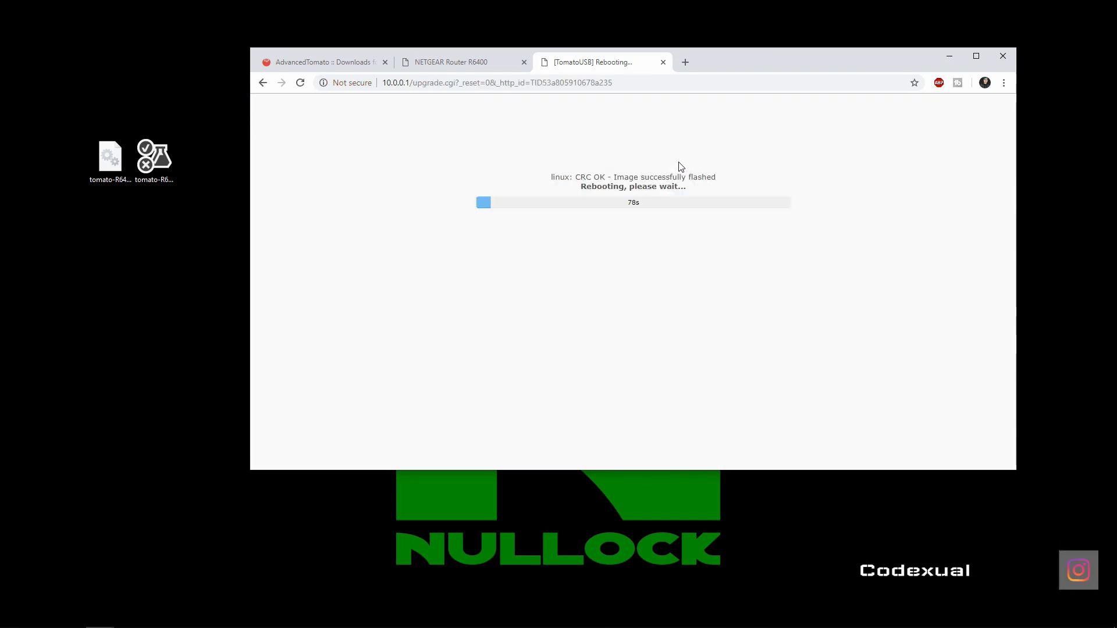
mouse_move(550, 179)
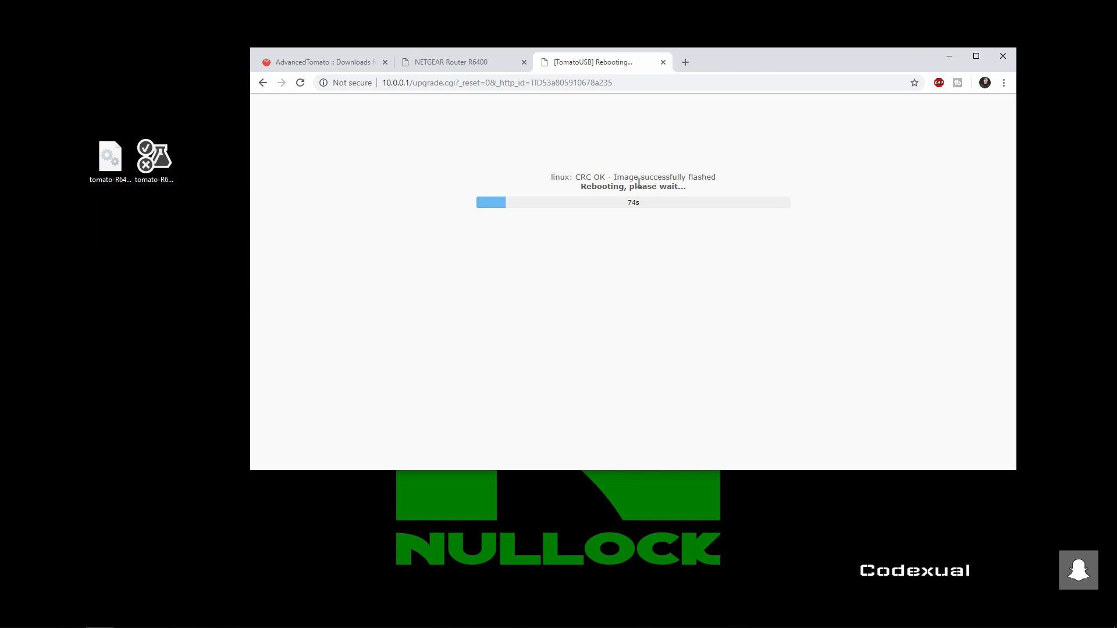
mouse_move(726, 195)
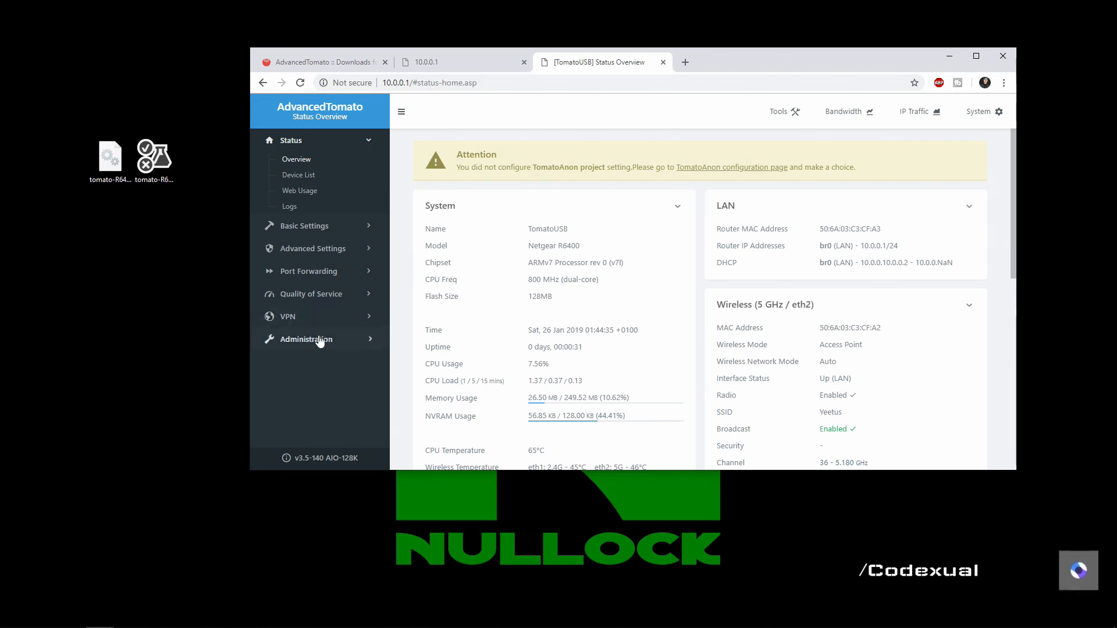
- In Administration > Admin Access, set Local Access to HTTPS and enter the new password in both fields
left_click(307, 339)
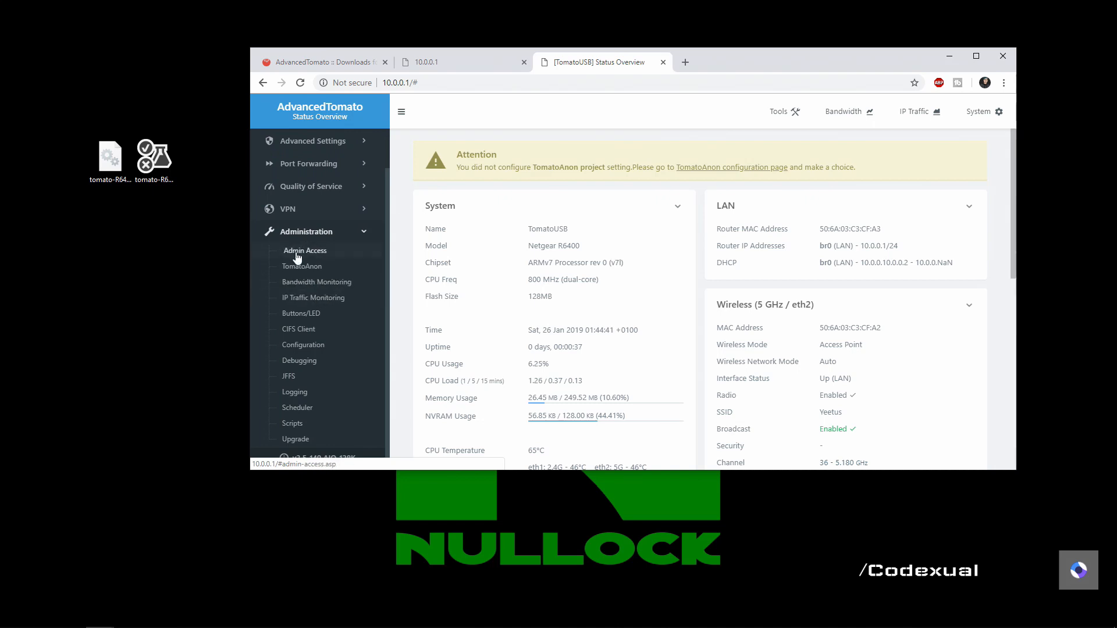
left_click(303, 250)
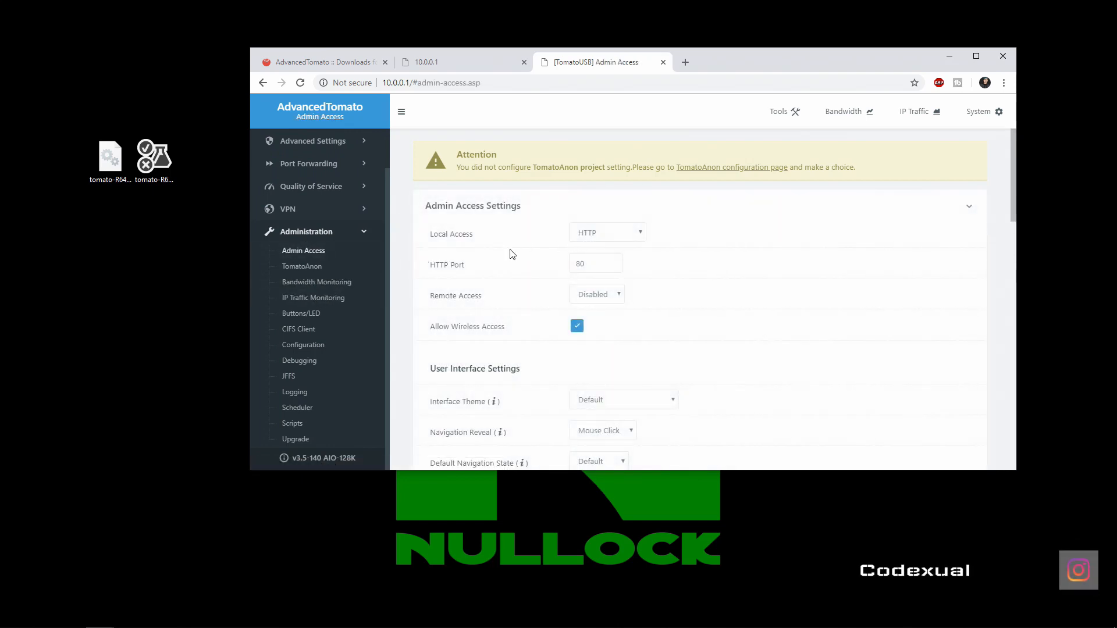
left_click(606, 232)
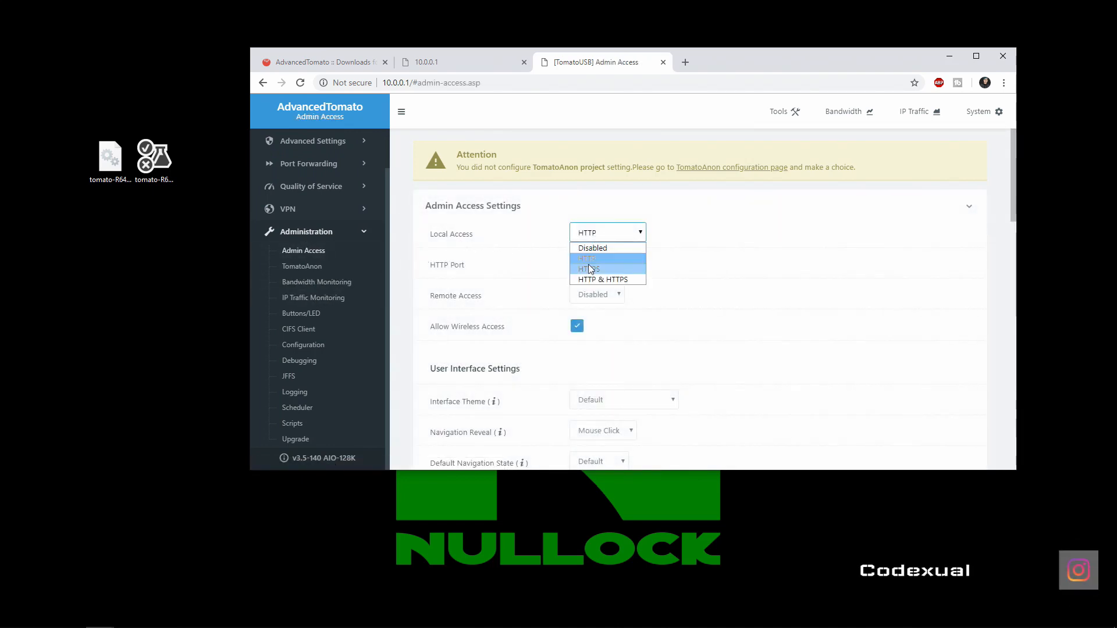
left_click(589, 268)
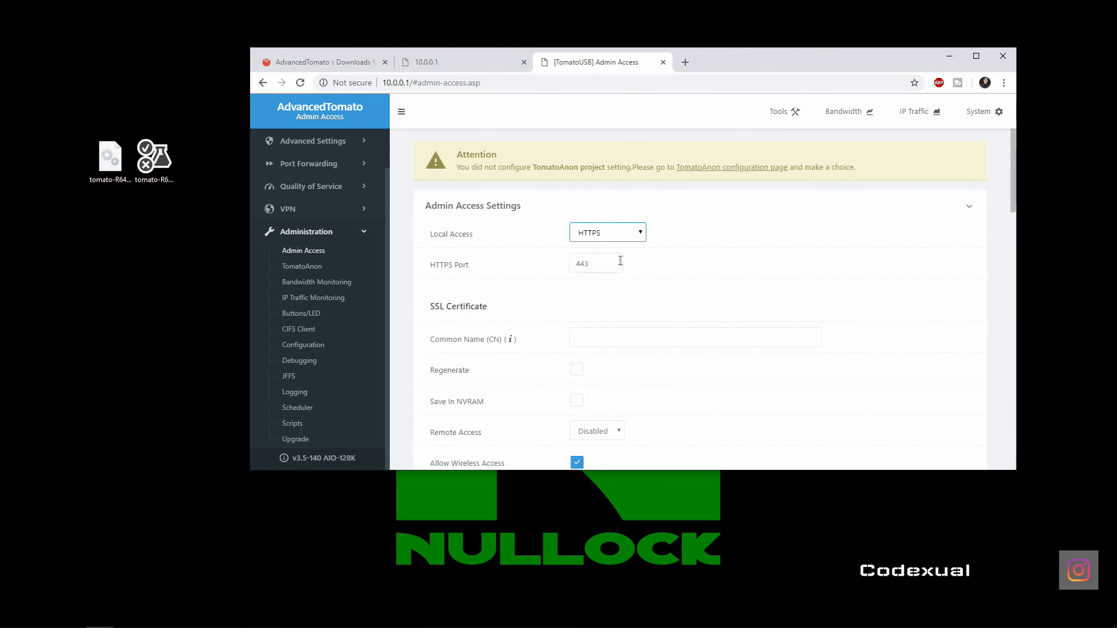
scroll("down", 3)
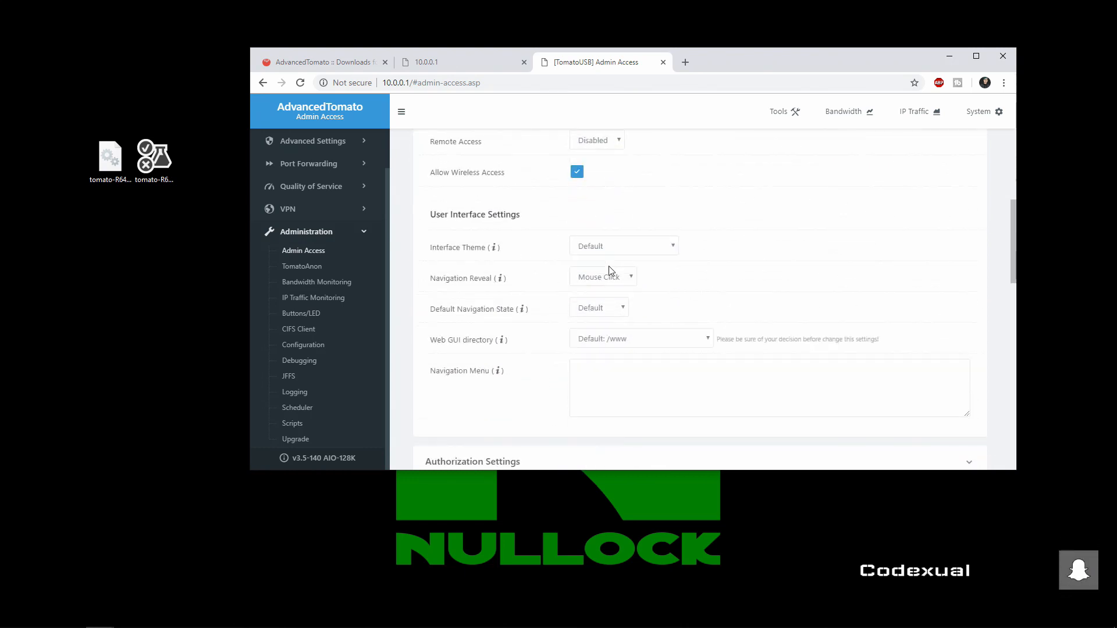
scroll("down", 3)
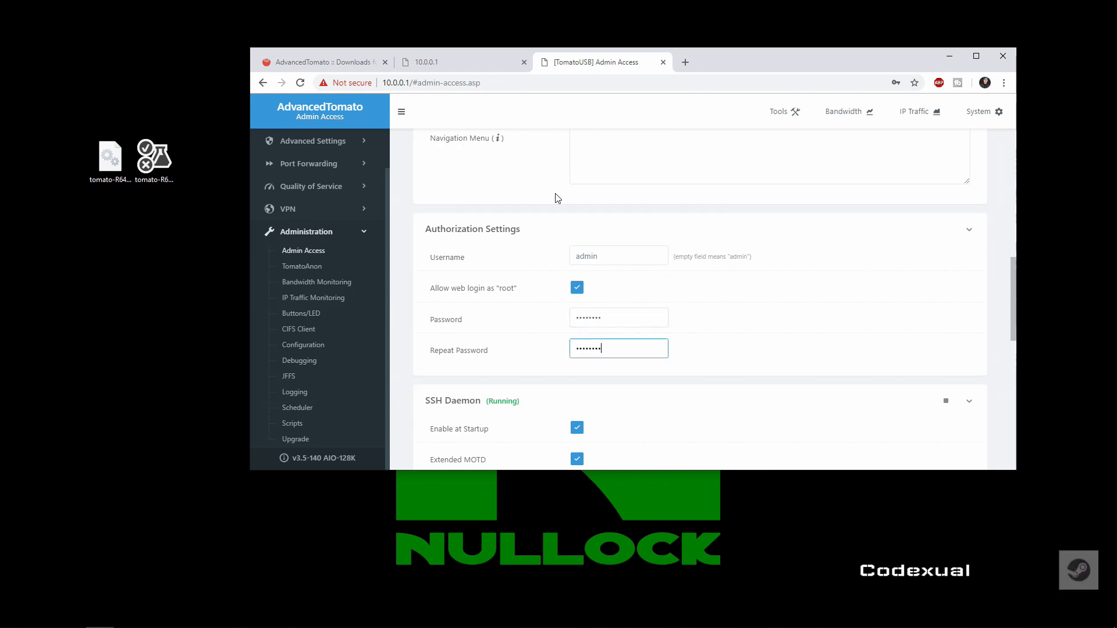
- Save the Admin Access settings so the web interface restarts on HTTPS
scroll("down", 3)
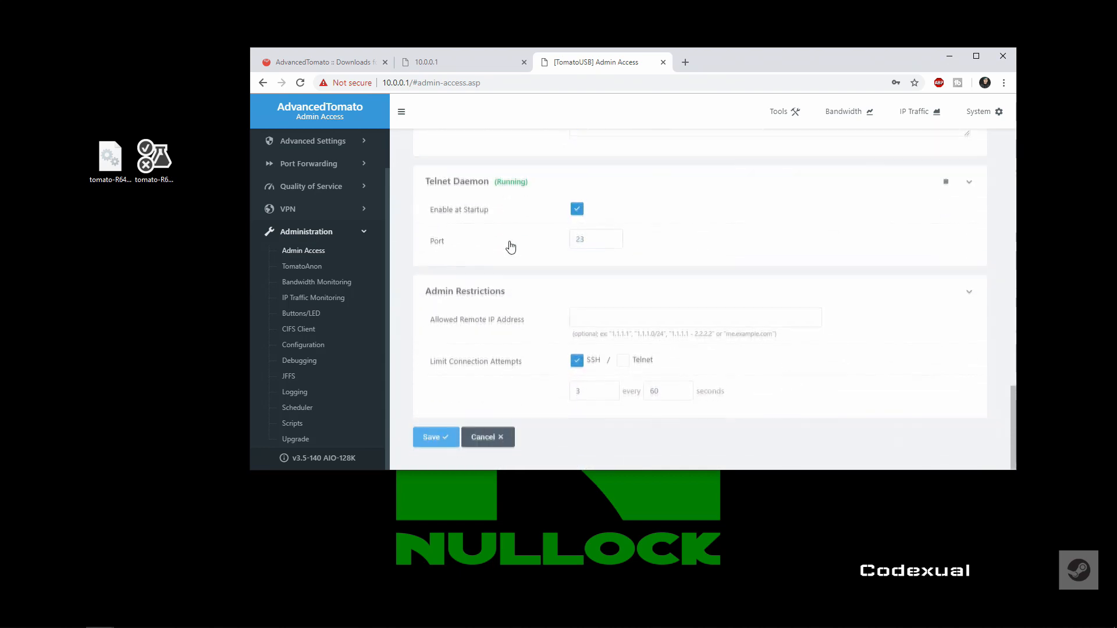
left_click(432, 436)
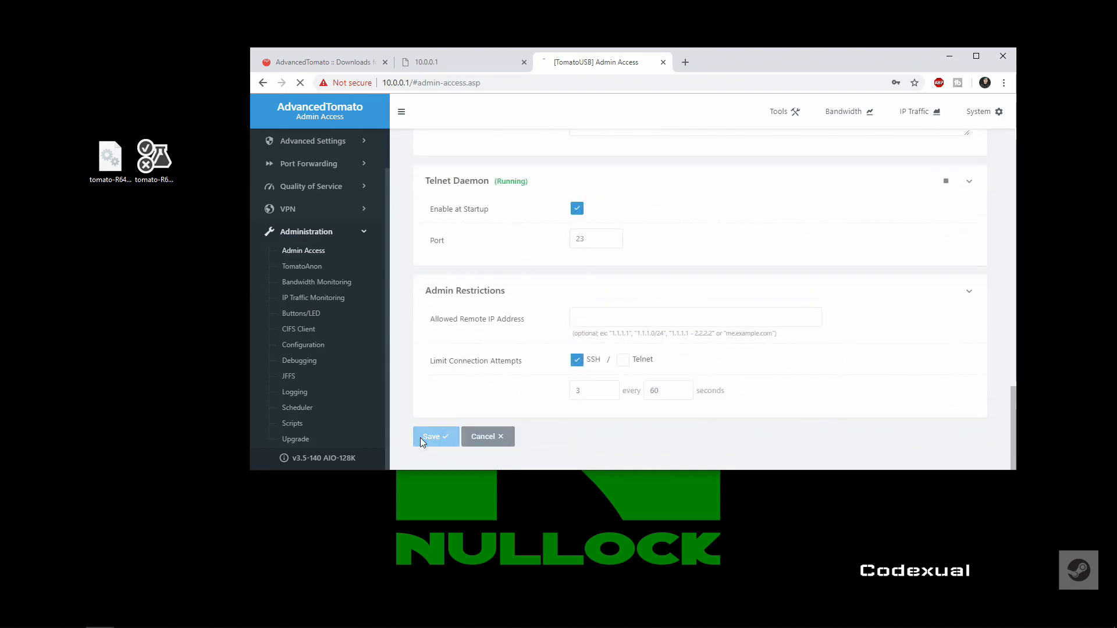
left_click(432, 436)
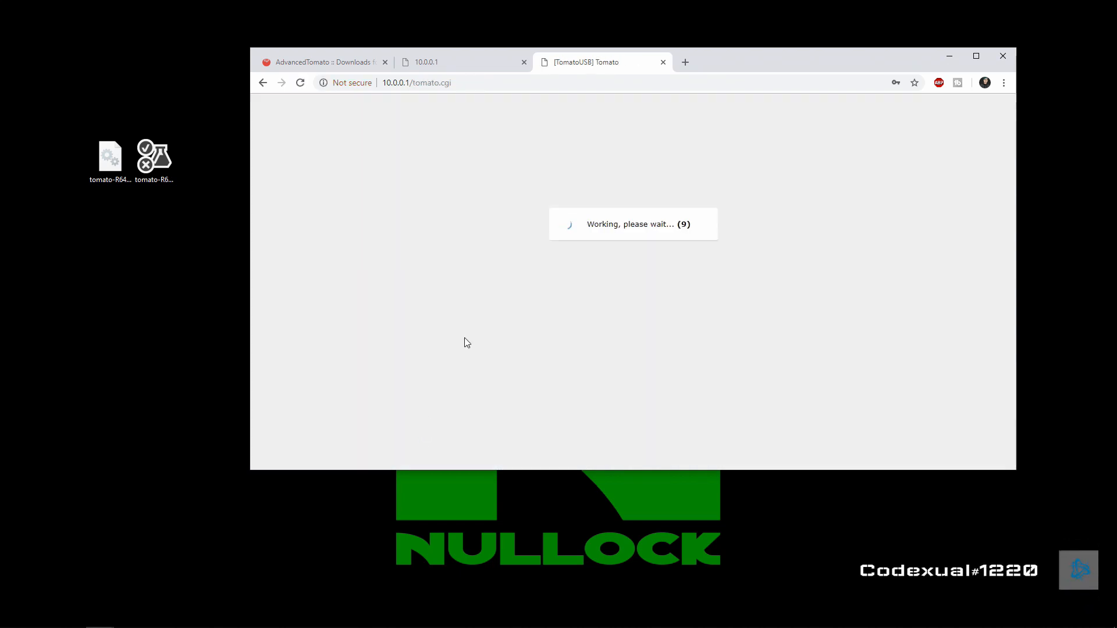
mouse_move(462, 135)
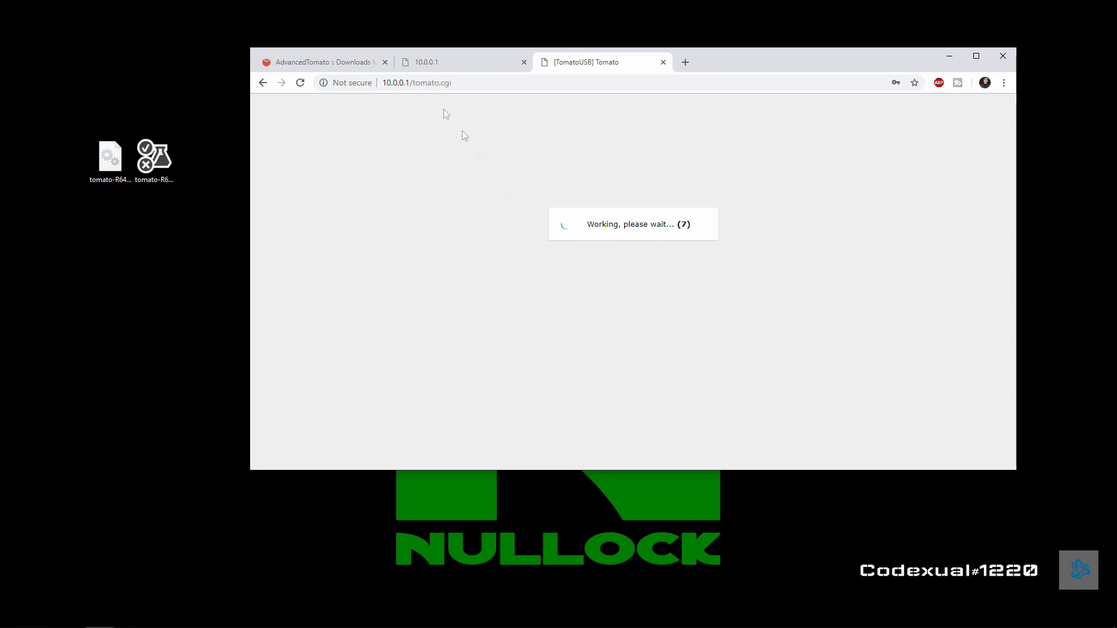
mouse_move(420, 107)
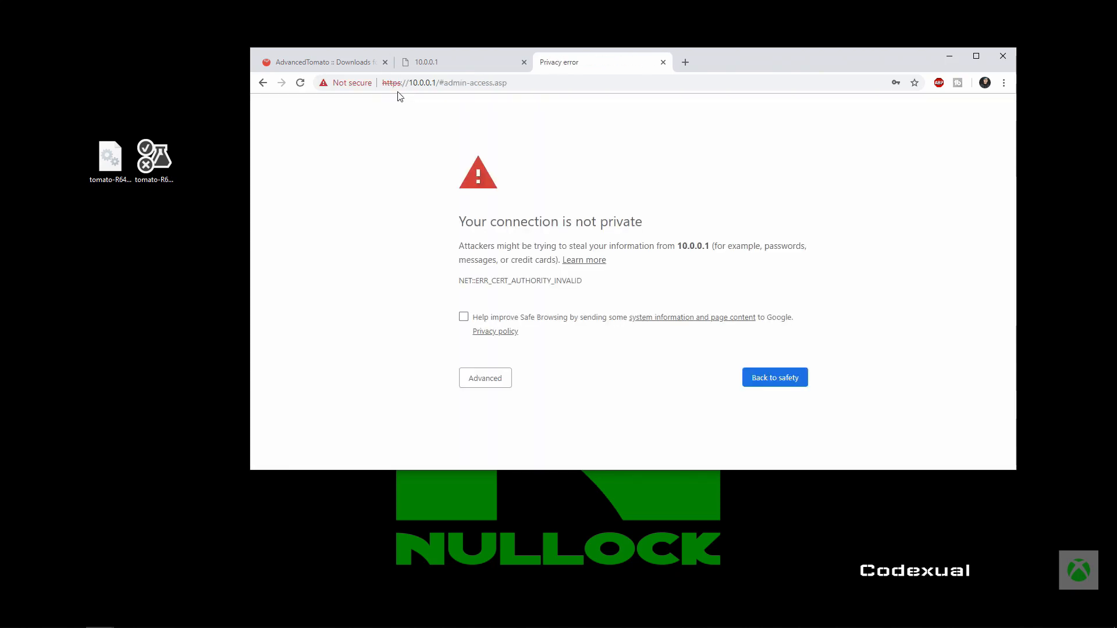
- Proceed past the privacy warning to 10.0.0.1 and sign in as admin with the new password
left_click(484, 377)
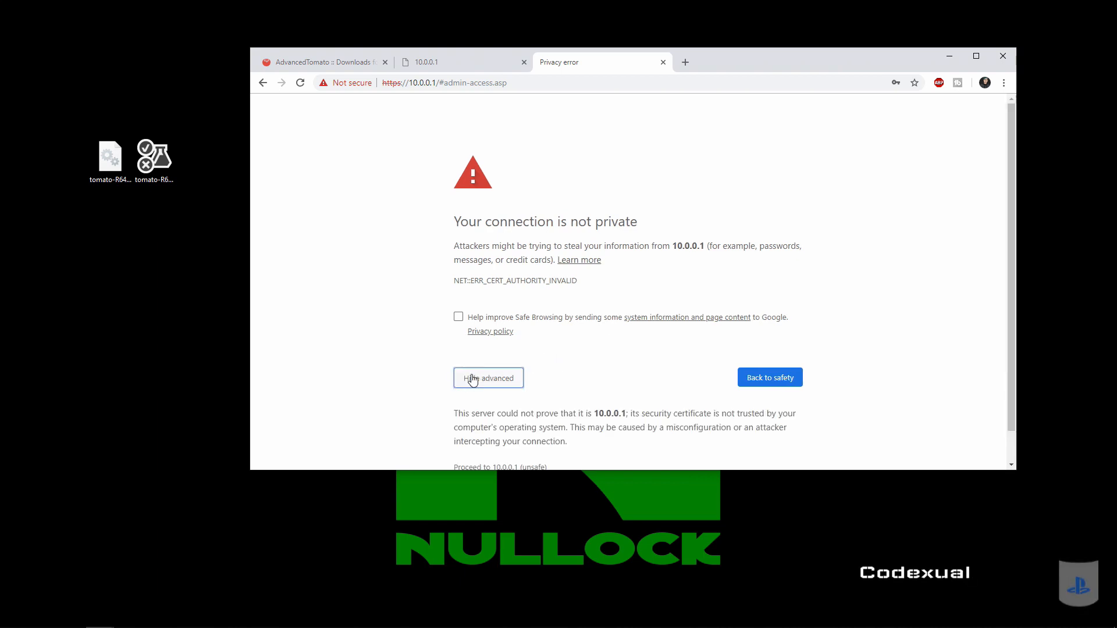
left_click(499, 466)
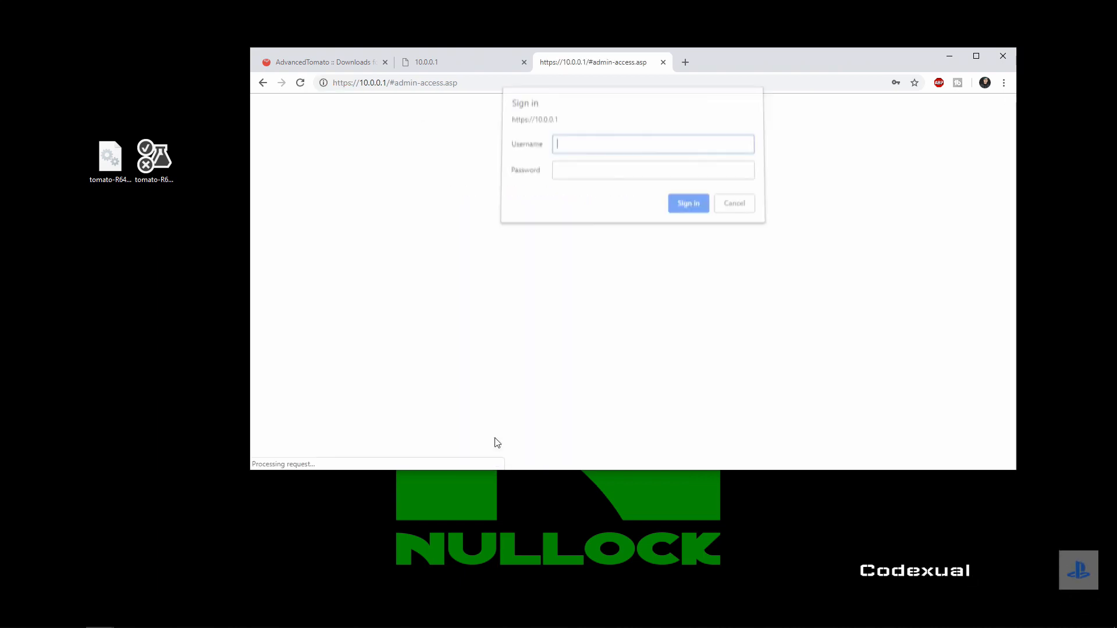
type("admin")
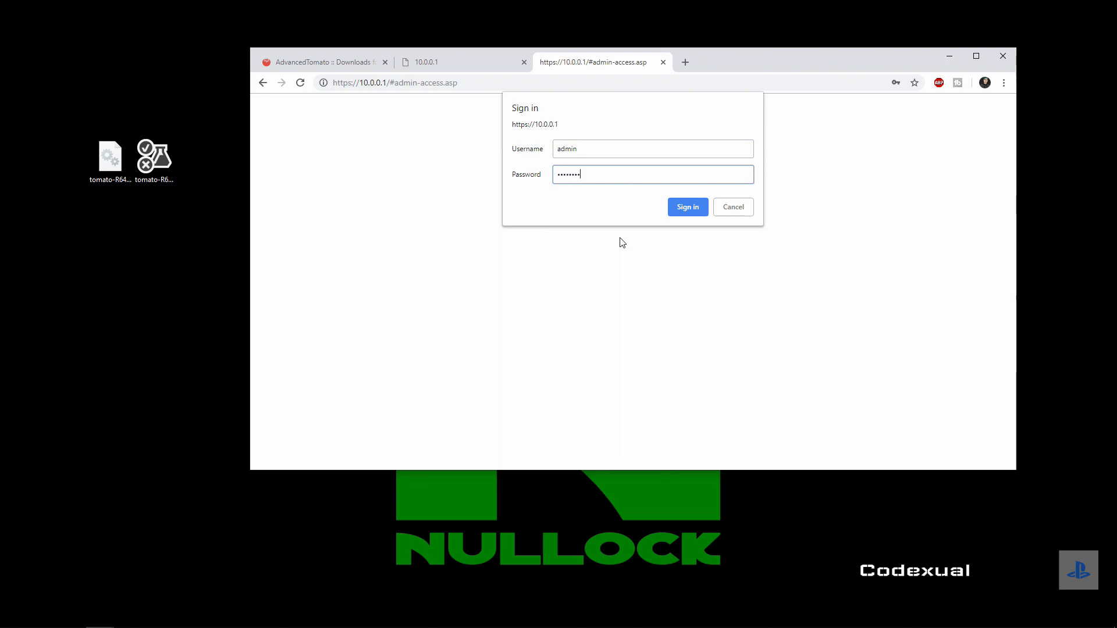
left_click(687, 207)
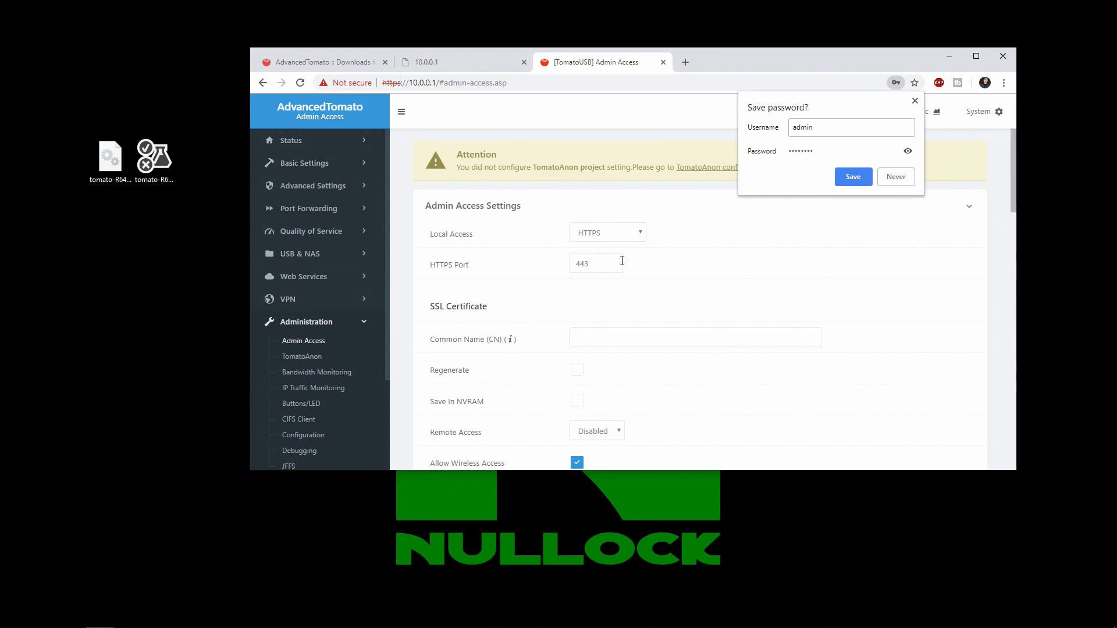
mouse_move(525, 269)
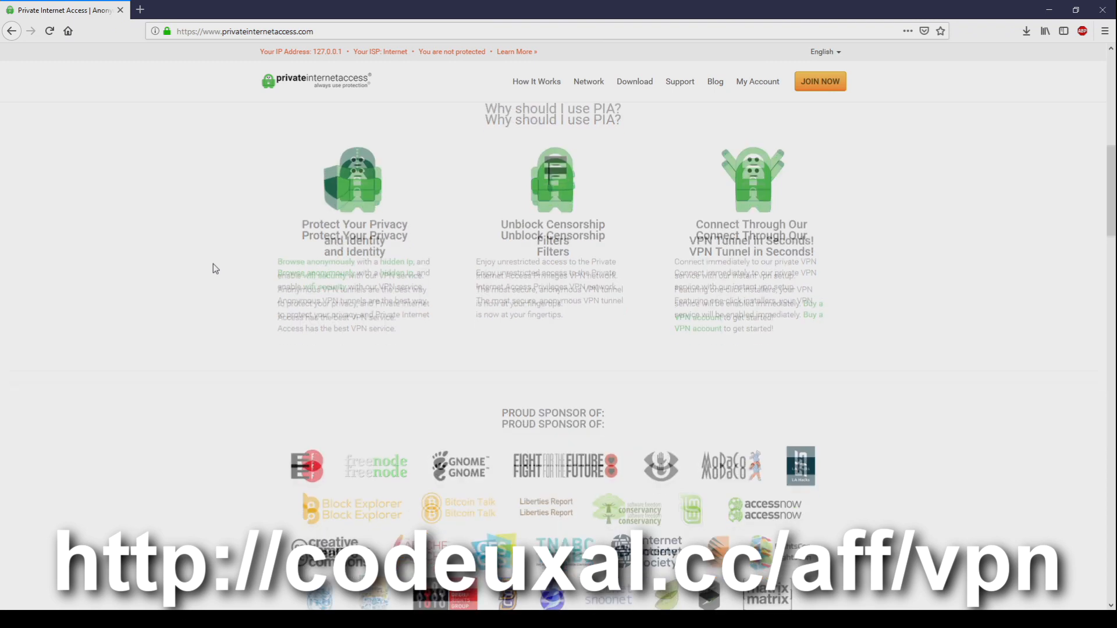
scroll("down", 3)
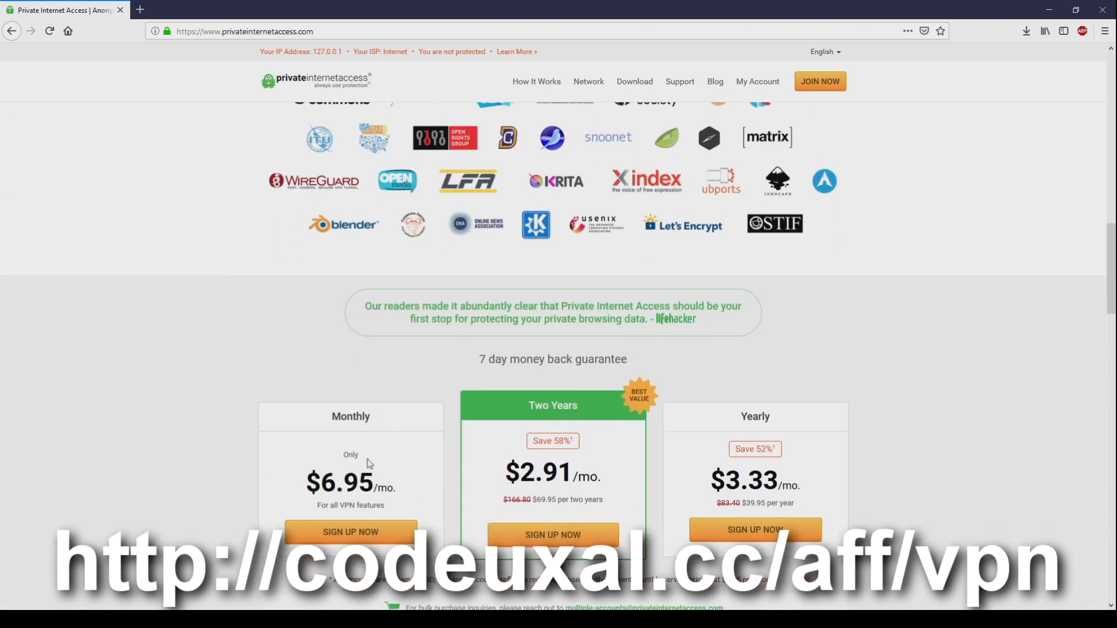
left_click_drag(366, 463, 823, 469)
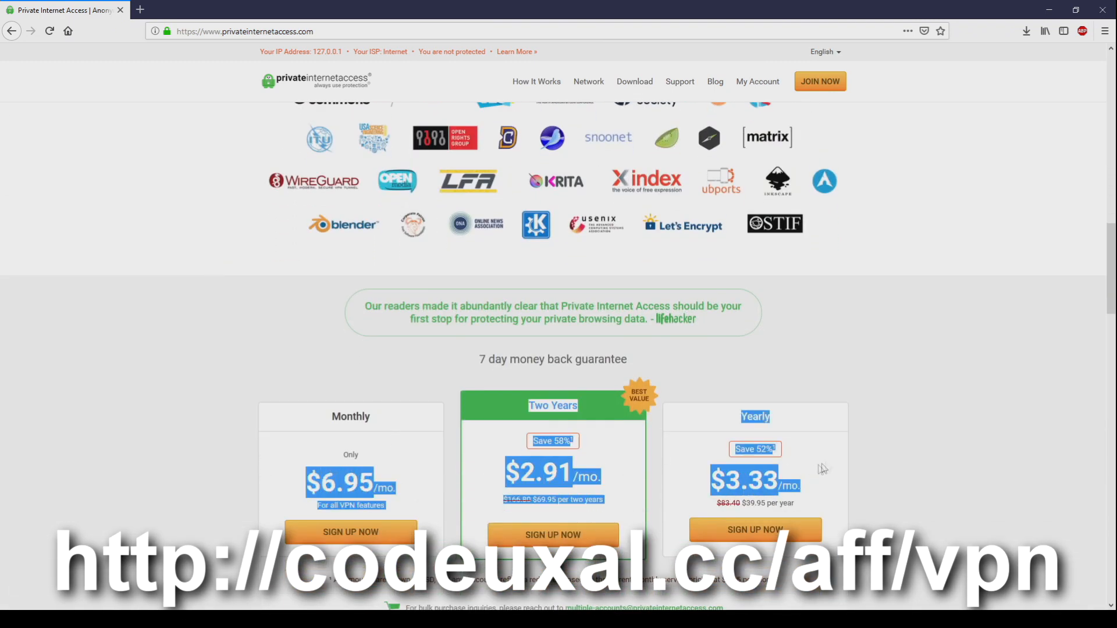
scroll("down", 3)
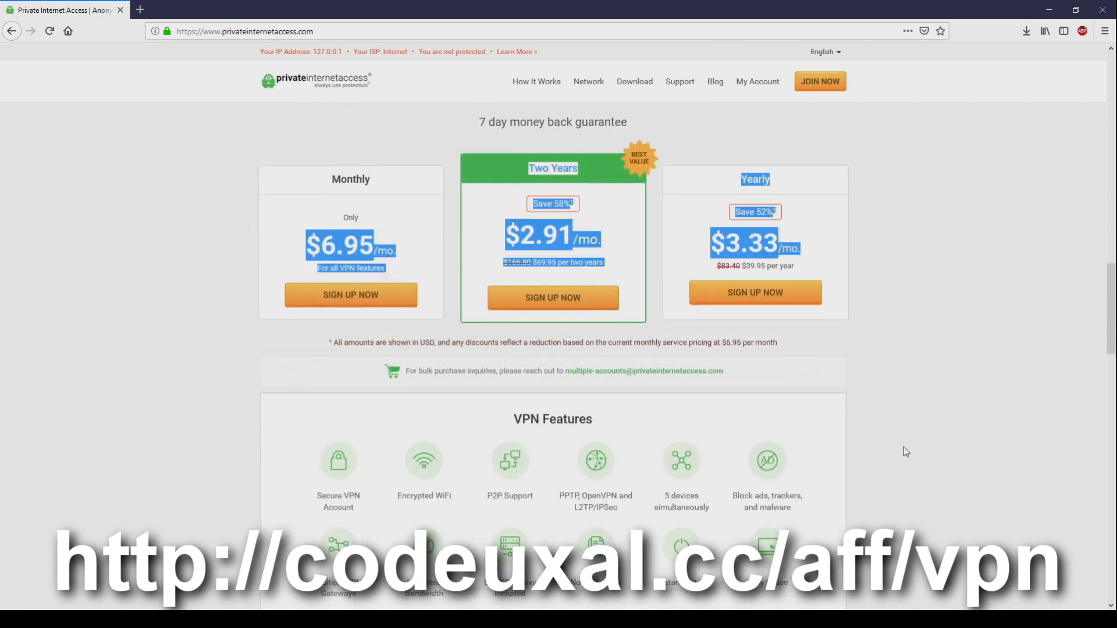
scroll("down", 3)
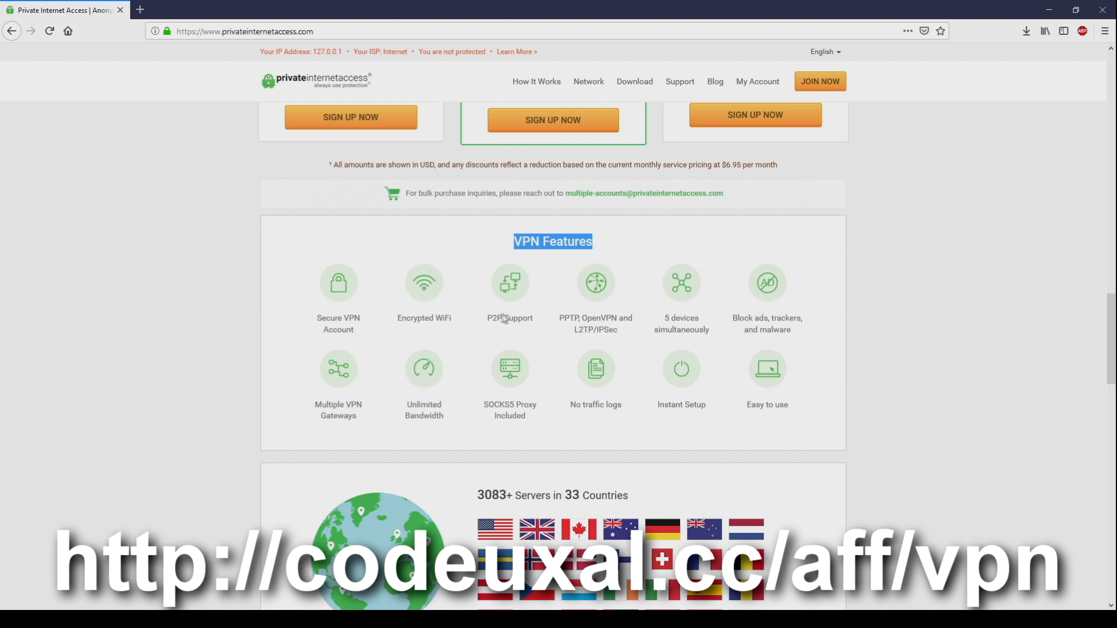
scroll("down", 3)
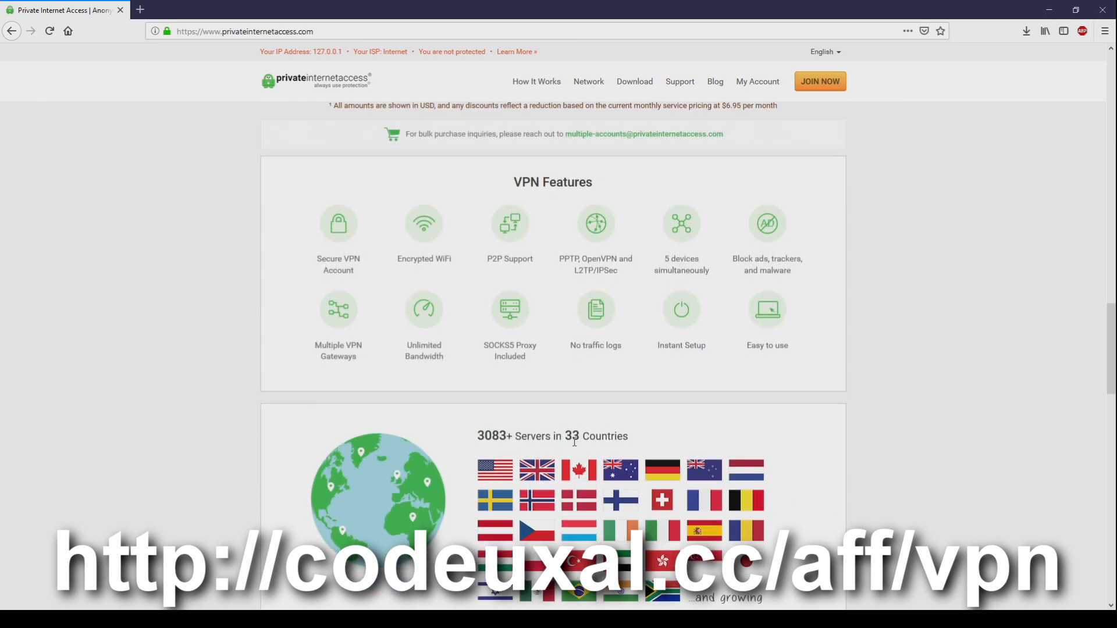
double_click(491, 436)
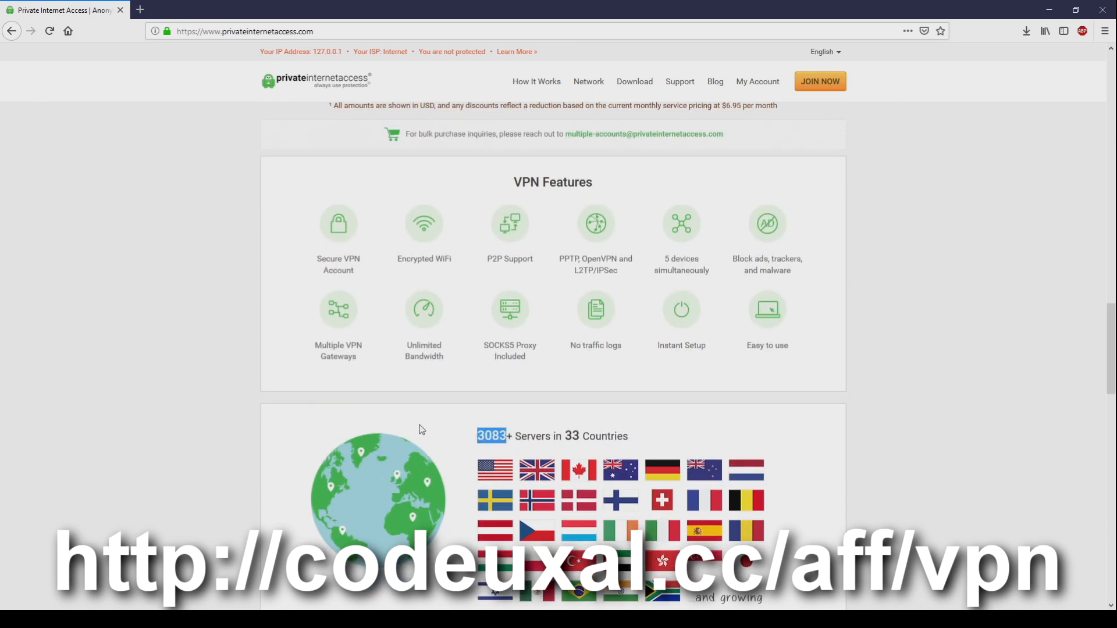
scroll("down", 3)
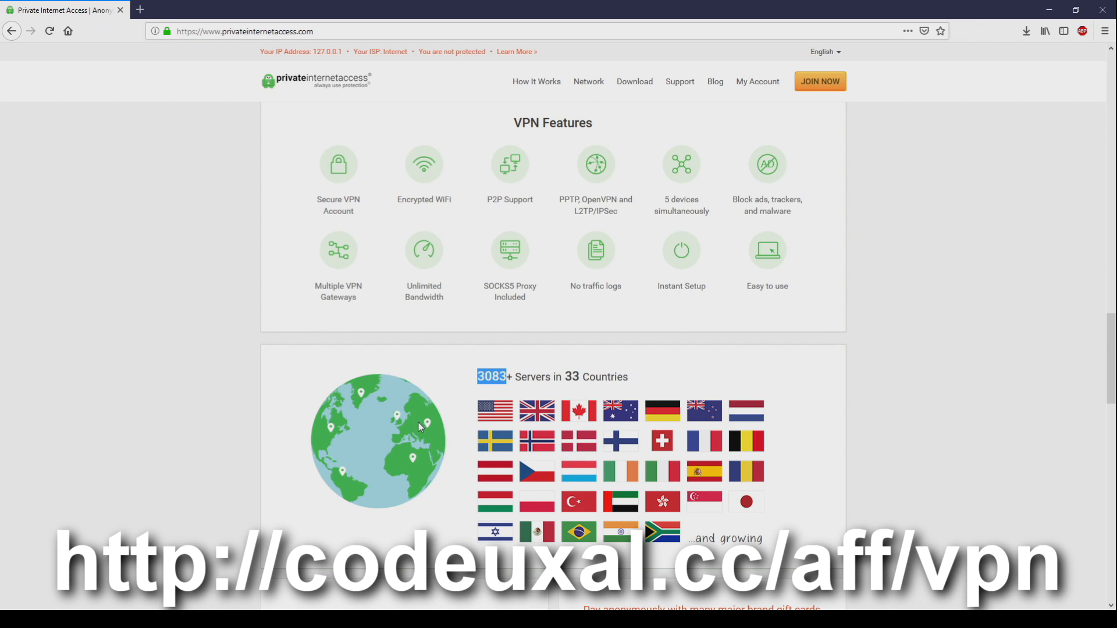
mouse_move(413, 430)
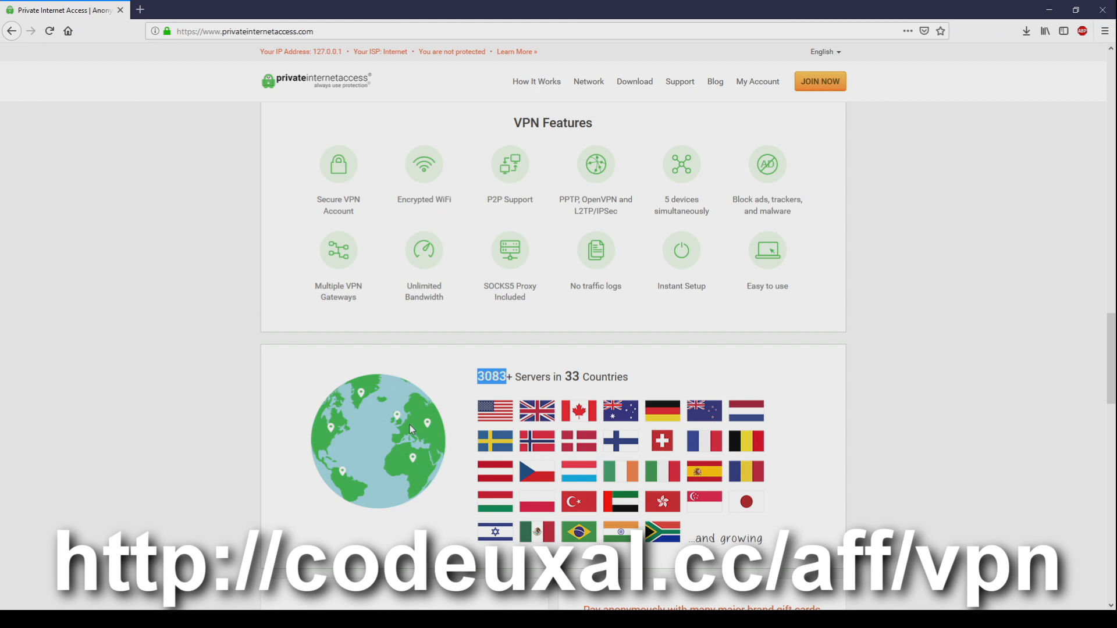
mouse_move(400, 440)
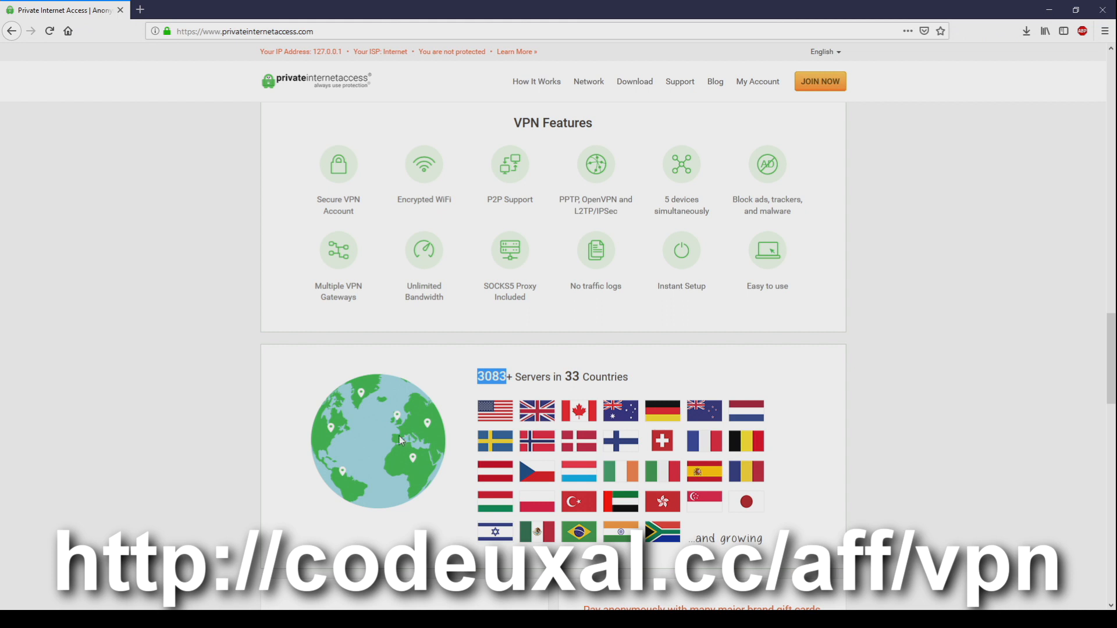